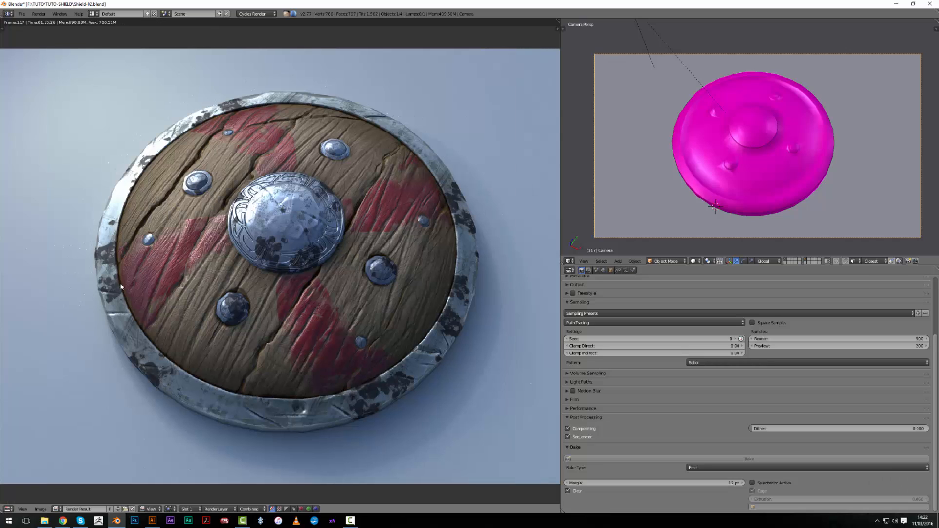
{"action": "mouse_move", "coordinate": [2, 268]}
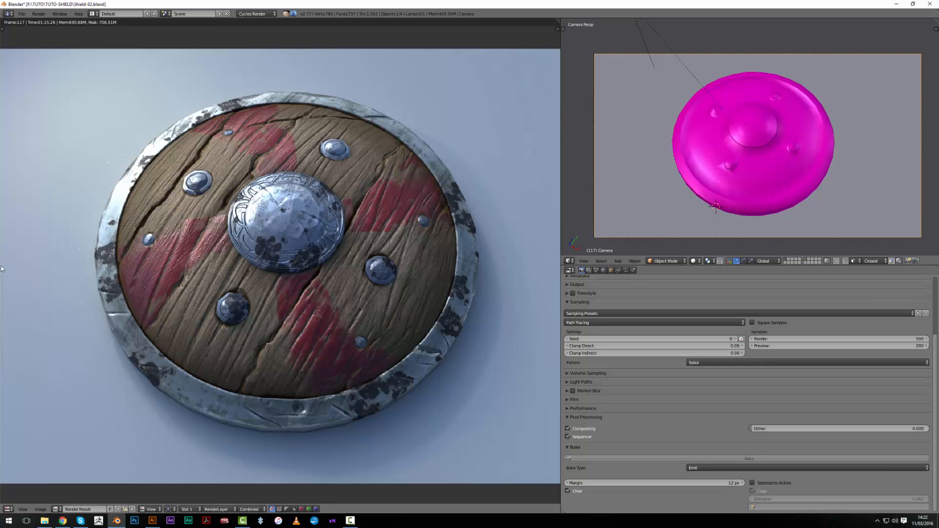
{"action": "mouse_move", "coordinate": [242, 403]}
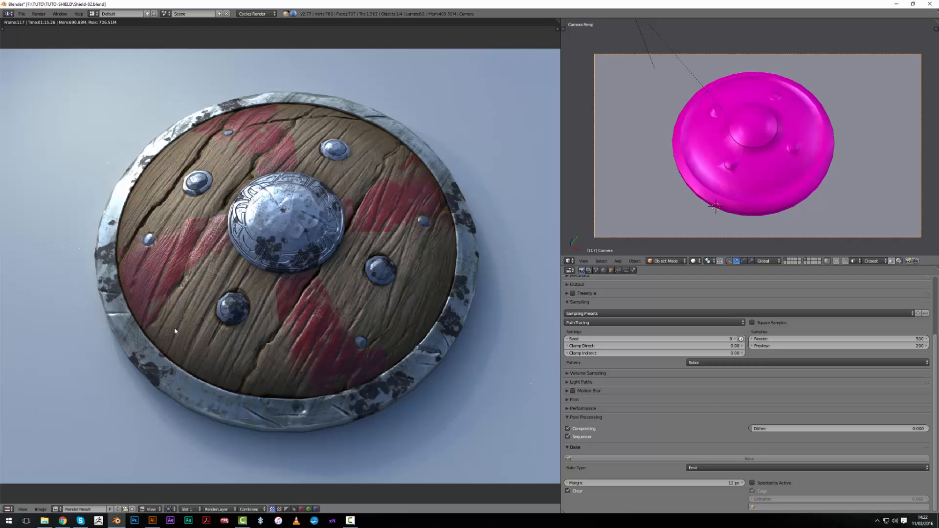
{"action": "mouse_move", "coordinate": [397, 407]}
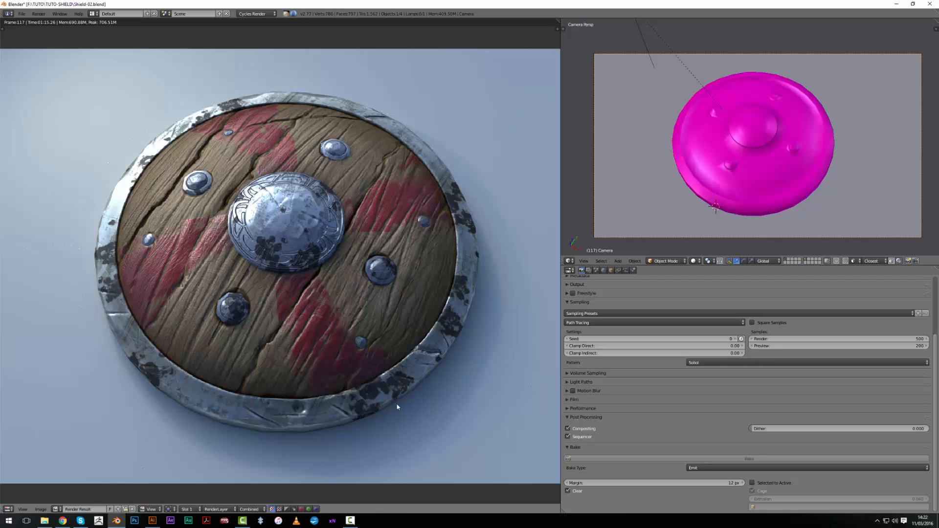
{"action": "mouse_move", "coordinate": [151, 353]}
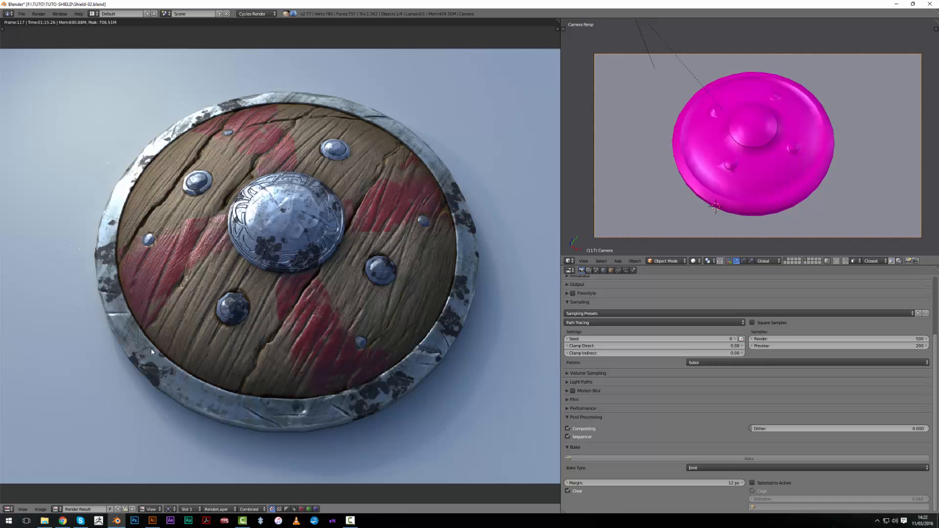
{"action": "mouse_move", "coordinate": [142, 354]}
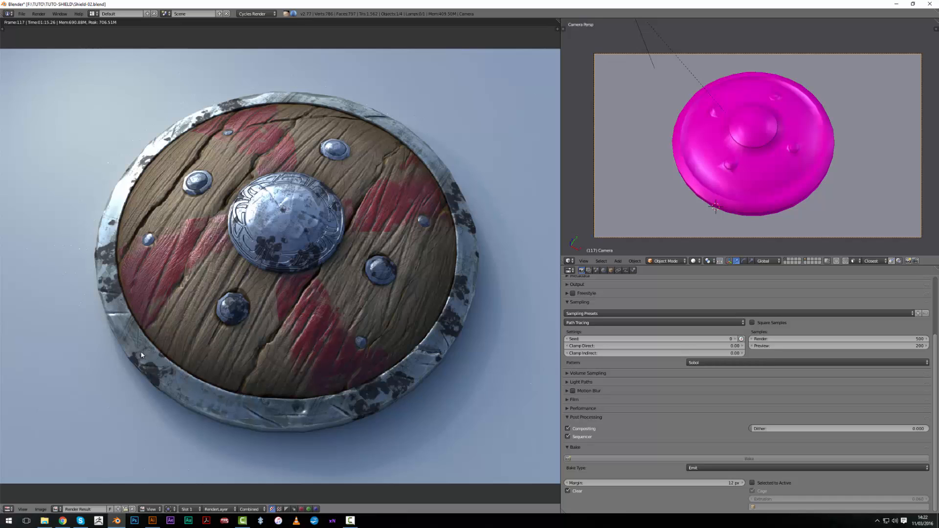
{"action": "mouse_move", "coordinate": [42, 400]}
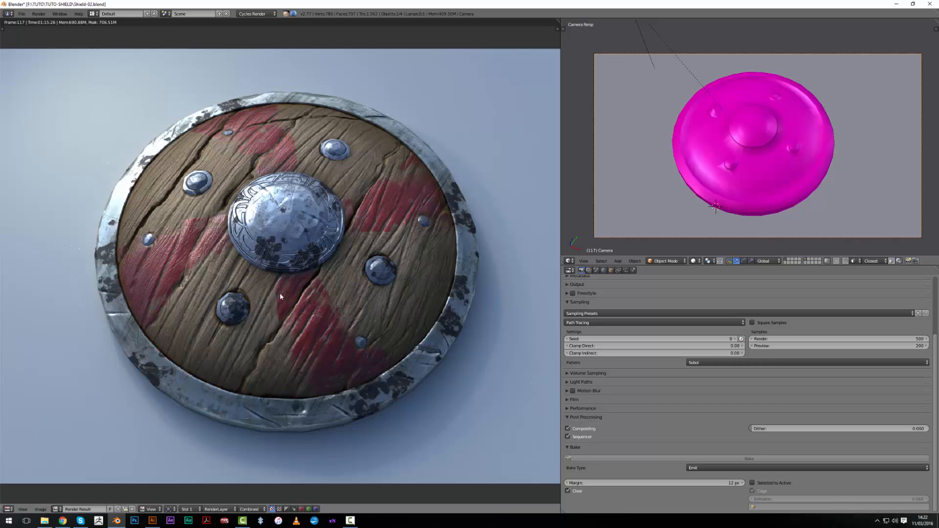
{"action": "mouse_move", "coordinate": [52, 505]}
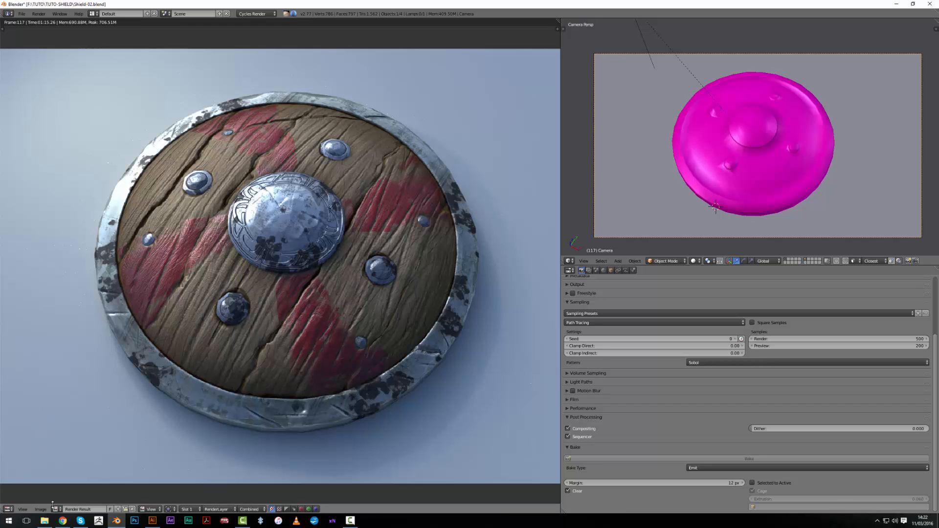
Create and display a blank 2048×2048 image called BAKER-02 in the Image Editor
{"action": "left_click", "coordinate": [8, 509]}
{"action": "type", "text": "2048"}
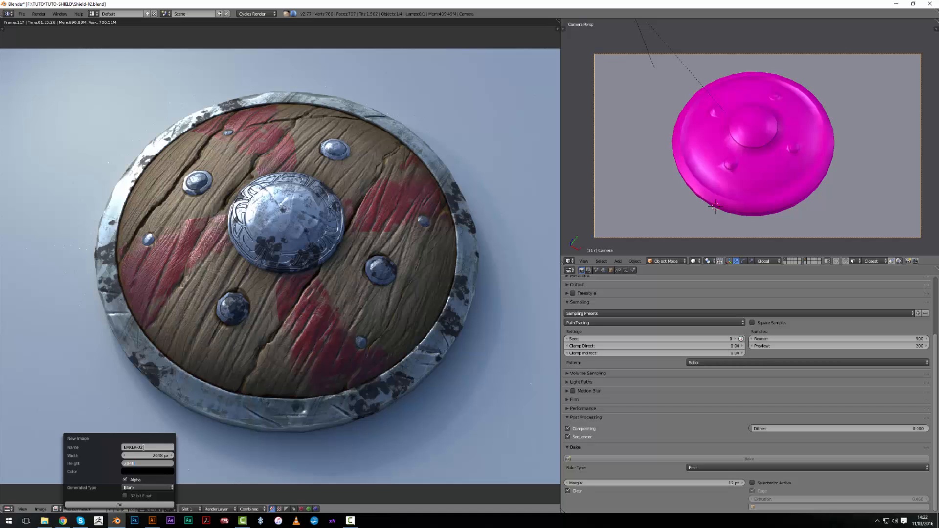
{"action": "left_click", "coordinate": [119, 505]}
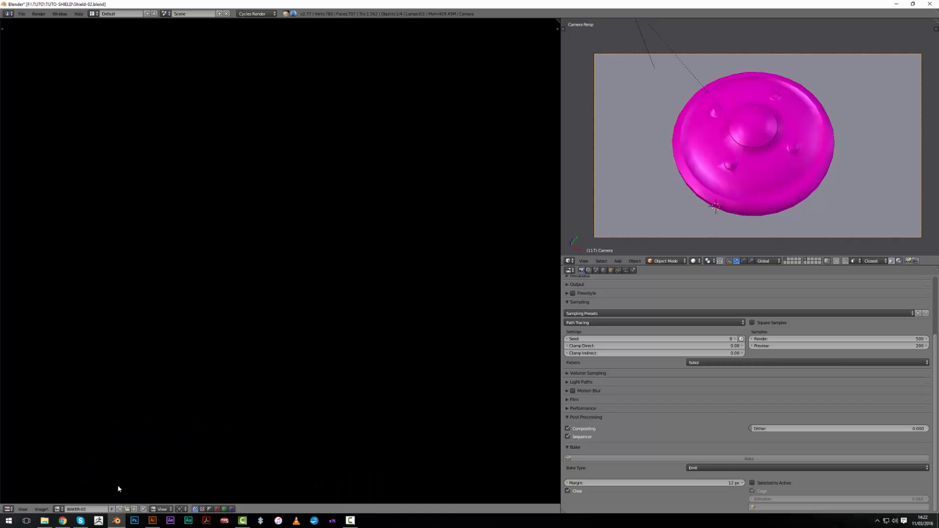
{"action": "left_click", "coordinate": [8, 509]}
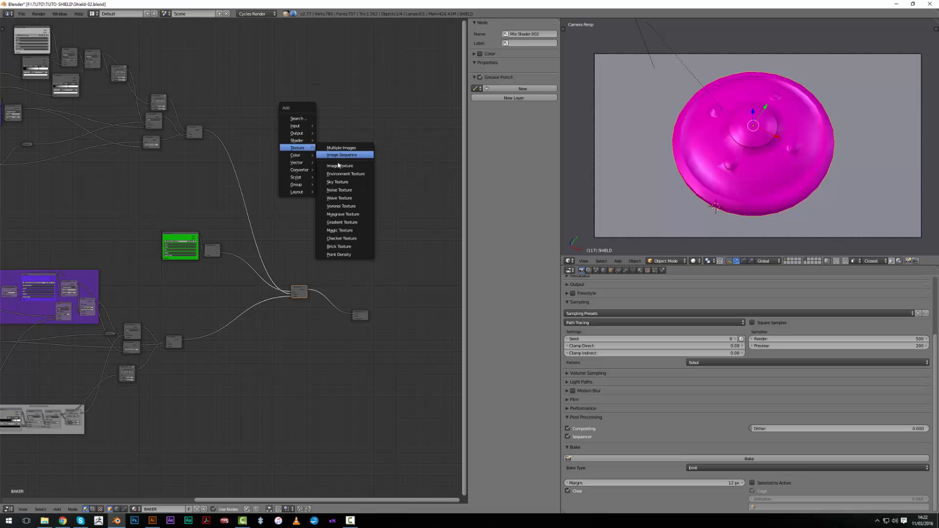
Add an Image Texture node to the shield's shader tree and assign BAKER-02
{"action": "left_click", "coordinate": [340, 165]}
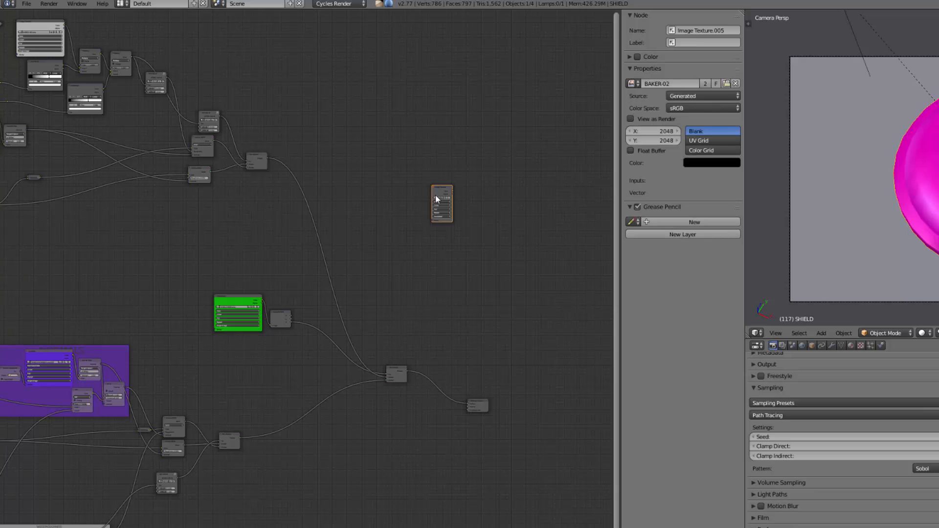
{"action": "left_click", "coordinate": [441, 202]}
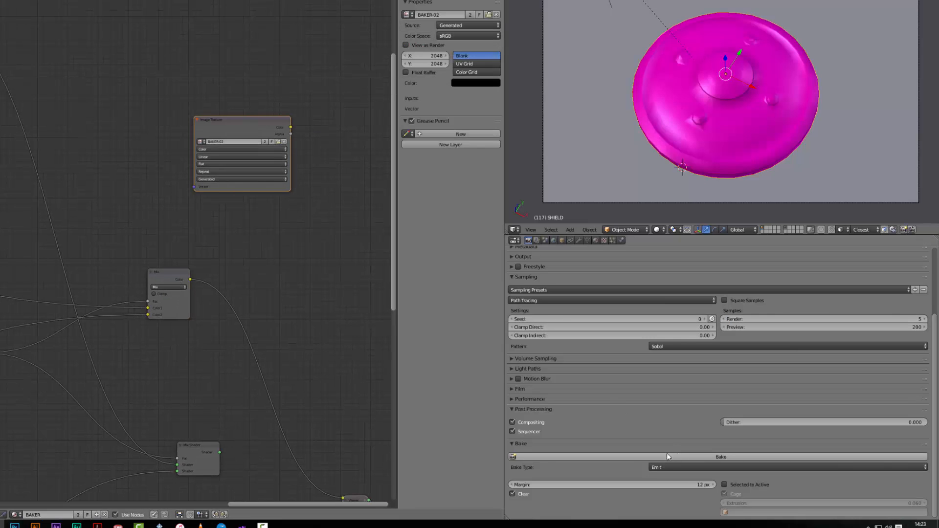
Bake the shield material into the BAKER-02 image
{"action": "left_click", "coordinate": [721, 456]}
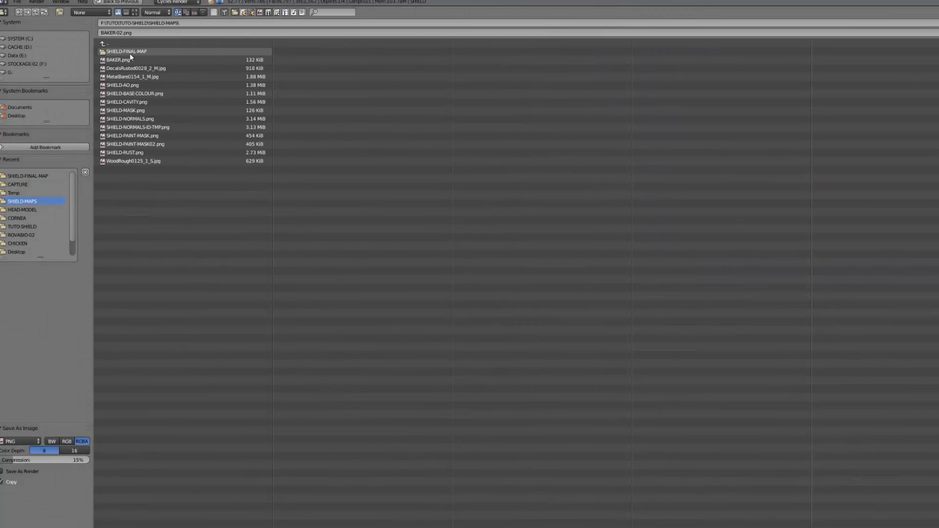
Open the SHIELD-FINAL-MAP folder in the save browser for the baked image
{"action": "double_click", "coordinate": [124, 51]}
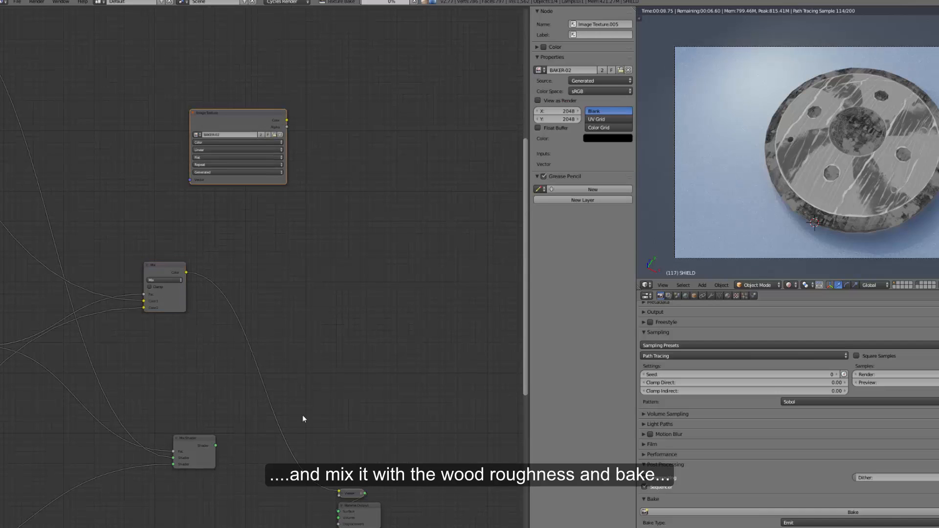
{"action": "left_click", "coordinate": [646, 464]}
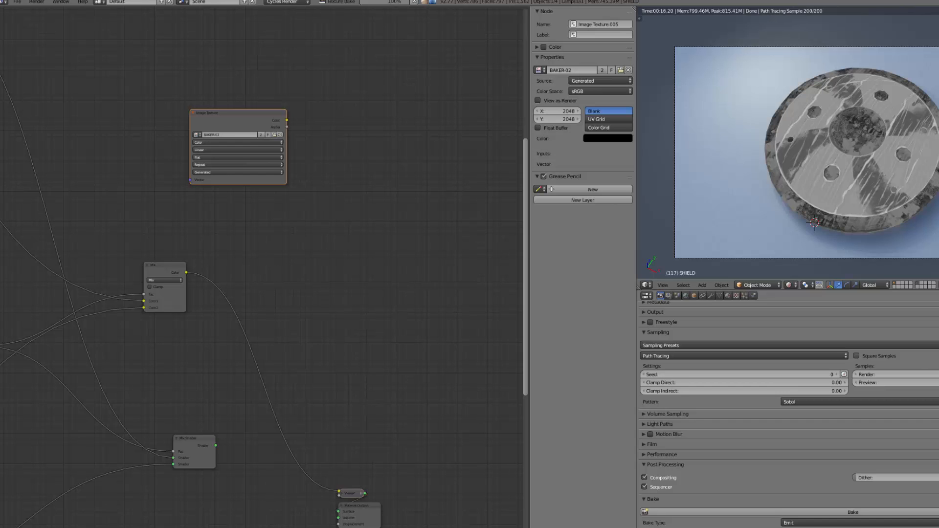
{"action": "left_click", "coordinate": [851, 512]}
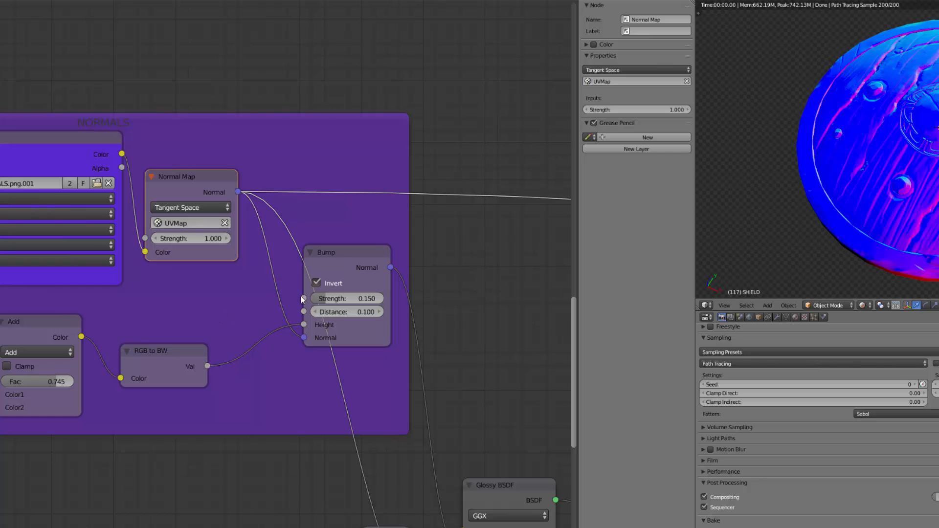
Preview the Bump node output, then the RGB to BW node output, on the shield
{"action": "left_click", "coordinate": [326, 252]}
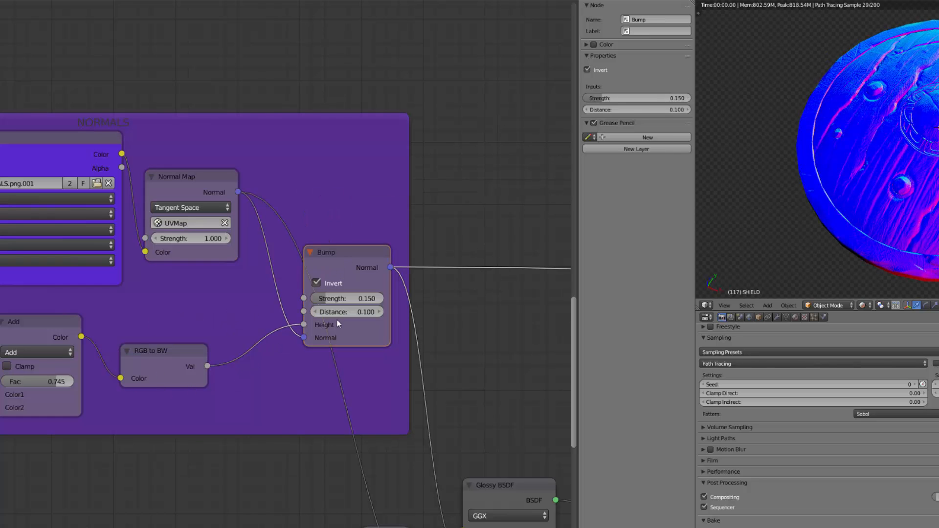
{"action": "scroll", "scroll_direction": "down", "scroll_amount": 3}
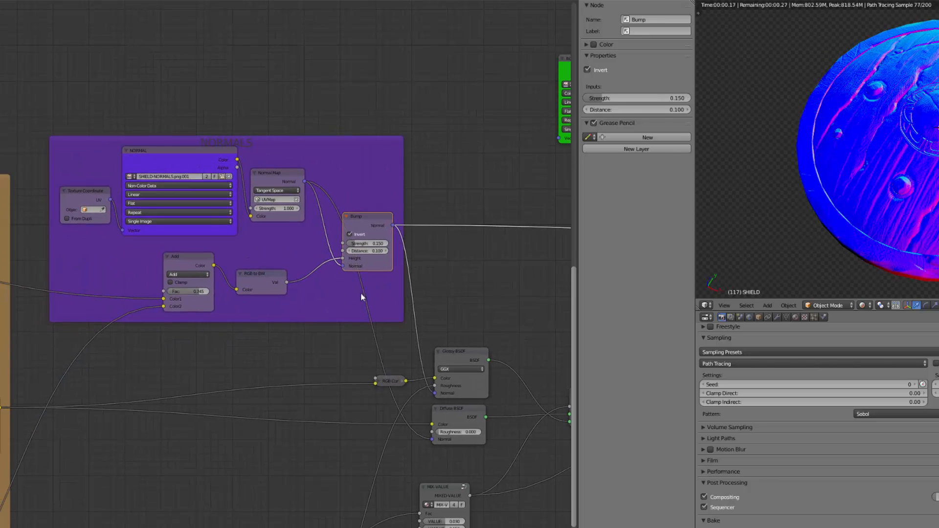
{"action": "scroll", "scroll_direction": "up", "scroll_amount": 3}
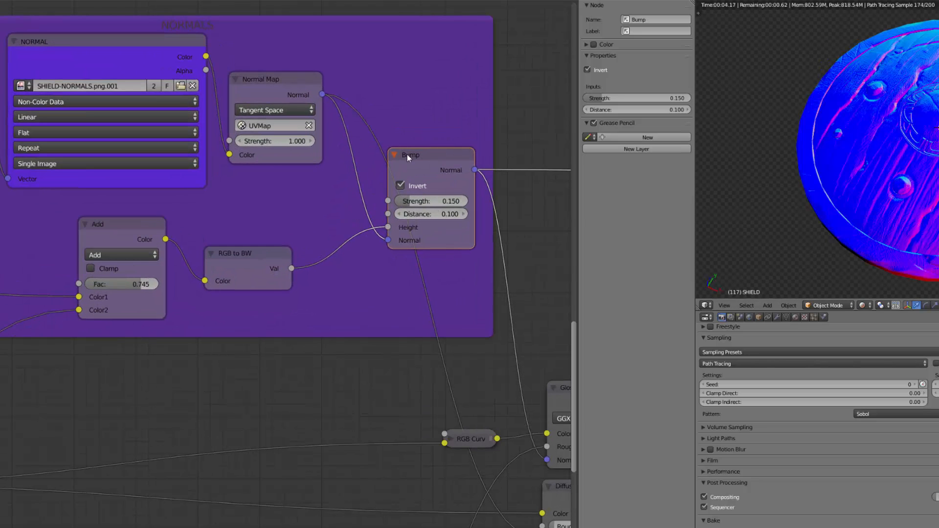
{"action": "left_click", "coordinate": [248, 253]}
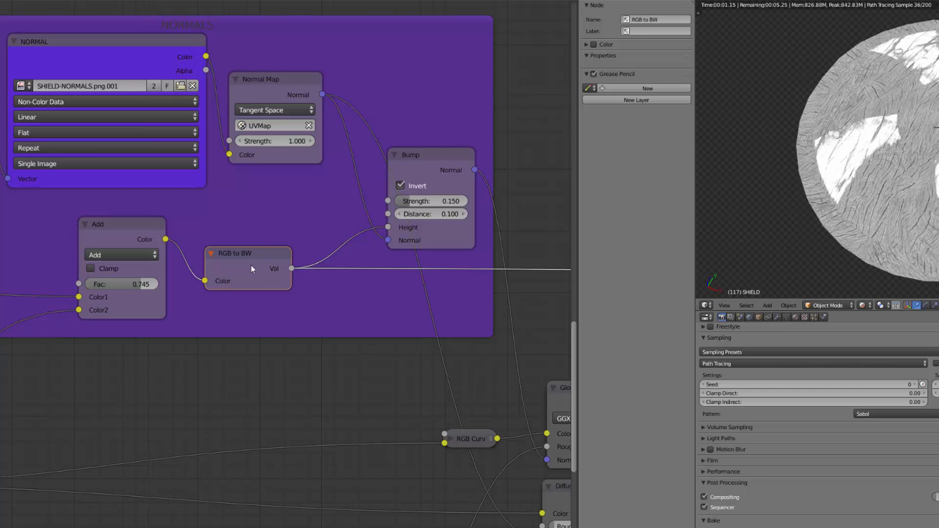
{"action": "scroll", "scroll_direction": "down", "scroll_amount": 3}
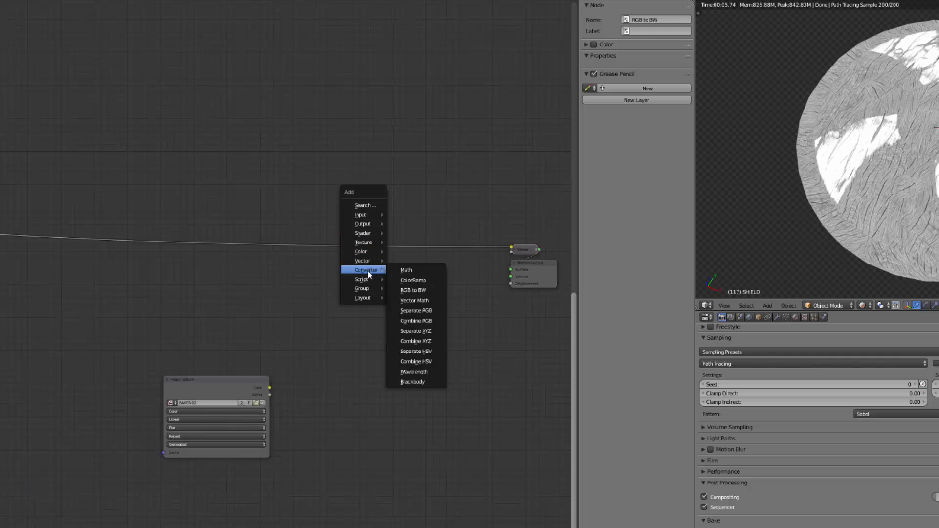
Set the Math node operation to Multiply and add a Glossy BSDF shader node
{"action": "left_click", "coordinate": [405, 270]}
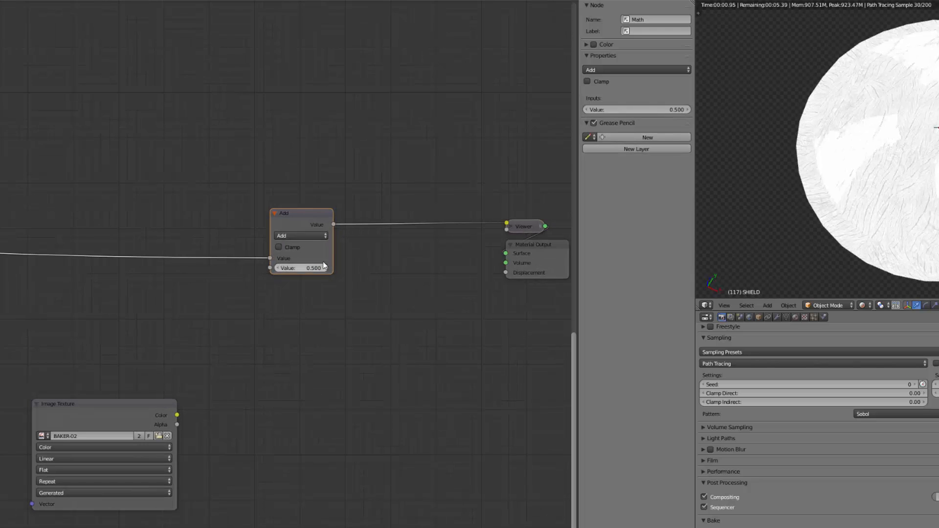
{"action": "left_click", "coordinate": [301, 235]}
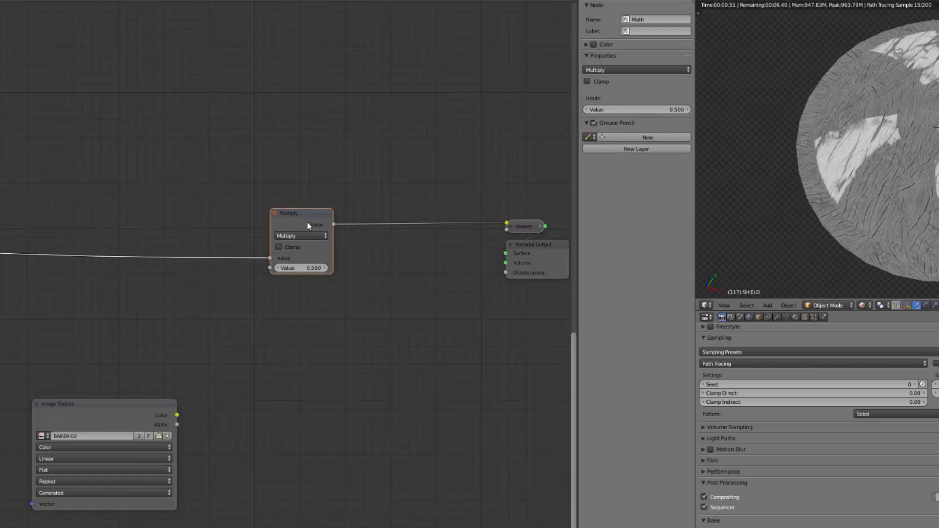
{"action": "left_click", "coordinate": [307, 226]}
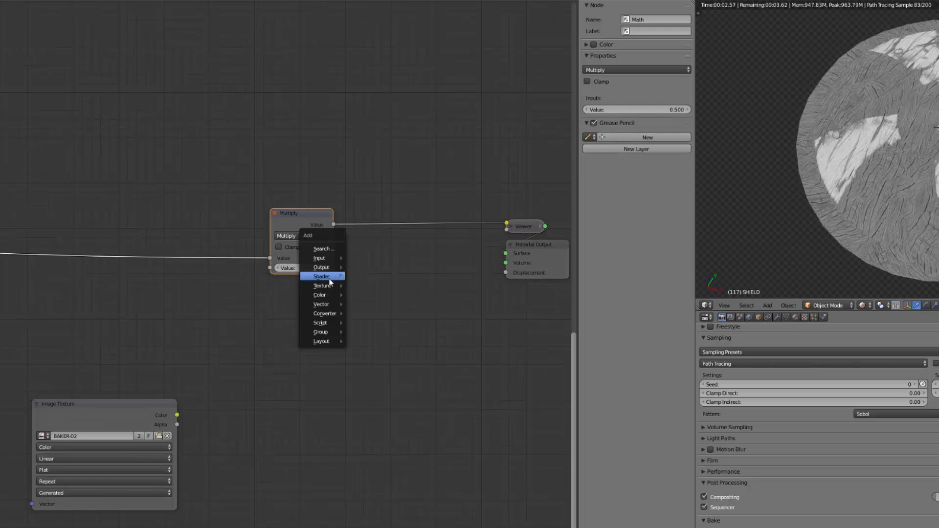
{"action": "left_click", "coordinate": [321, 276]}
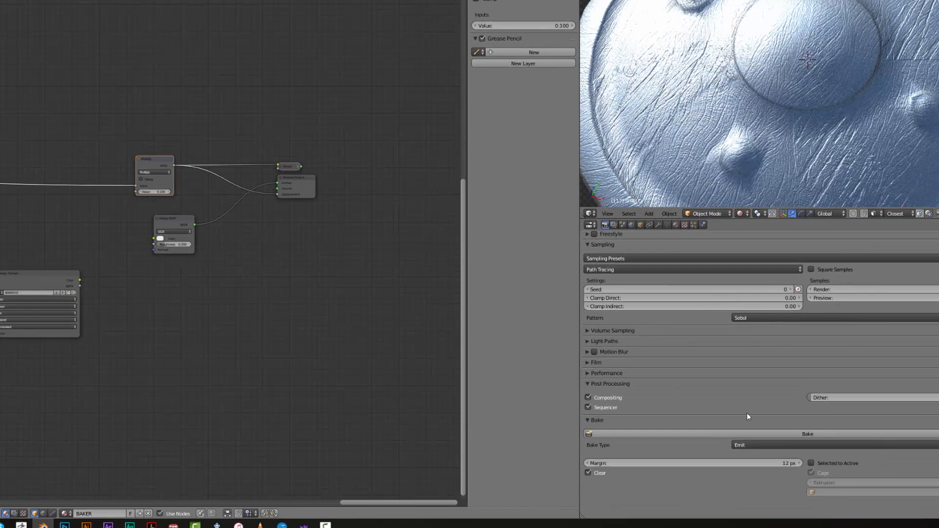
Change the Bake Type from Emit to Normal
{"action": "left_click", "coordinate": [767, 445]}
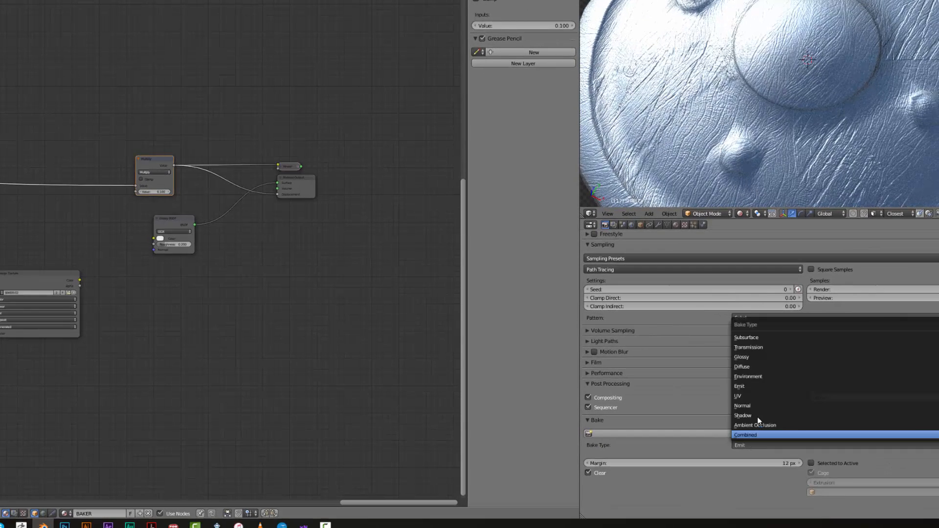
{"action": "left_click", "coordinate": [742, 405]}
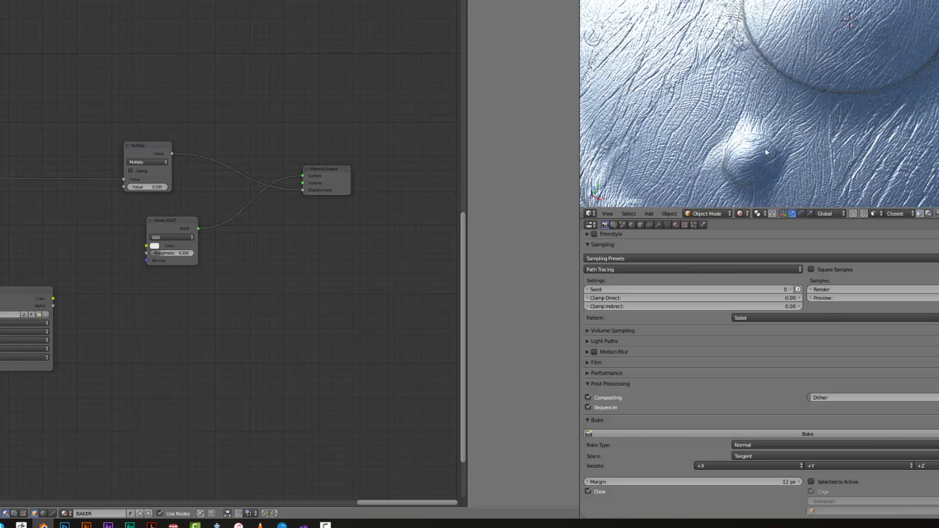
{"action": "mouse_move", "coordinate": [77, 277]}
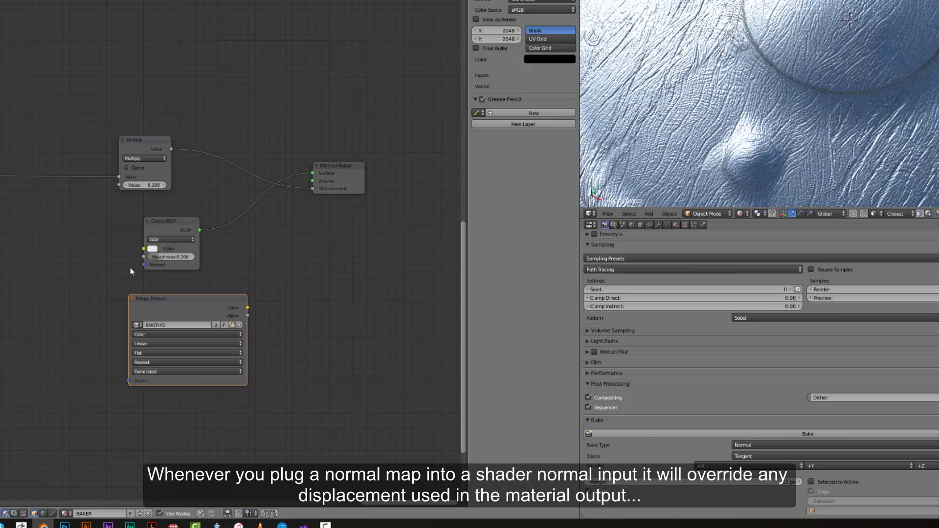
{"action": "mouse_move", "coordinate": [326, 217]}
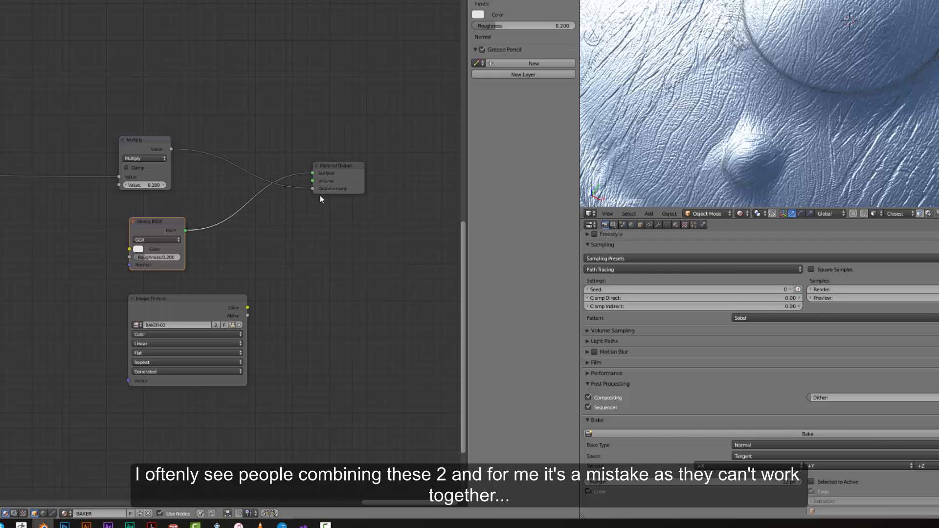
{"action": "mouse_move", "coordinate": [316, 190]}
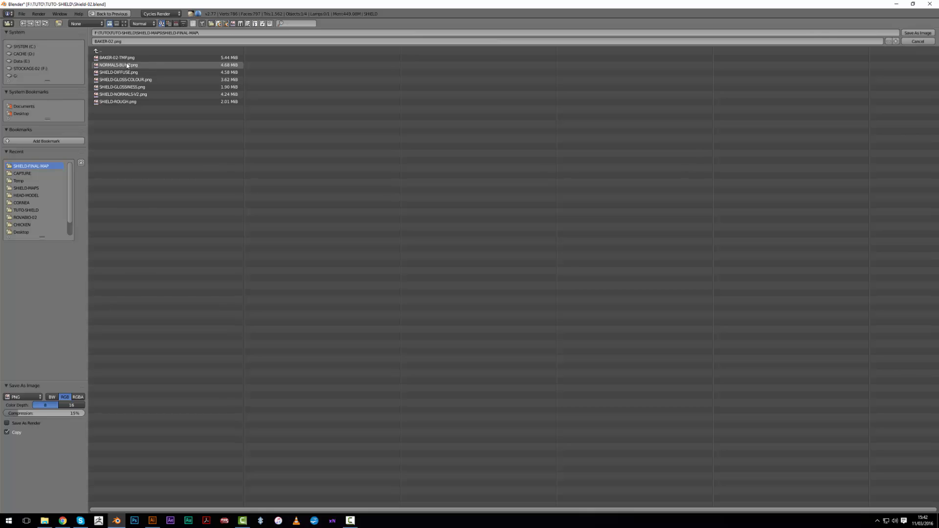
Save the baked normals over the normals bump file and switch the left area back to the Node Editor
{"action": "left_click", "coordinate": [917, 41]}
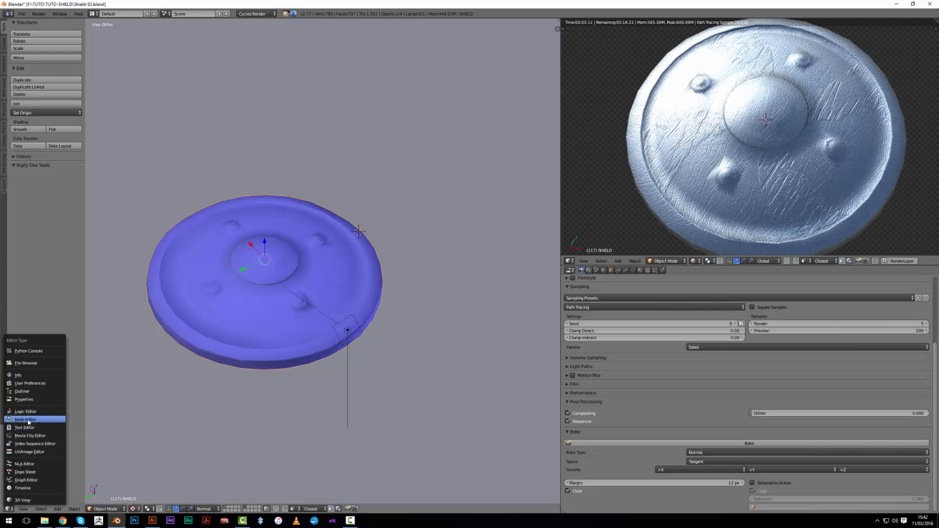
{"action": "left_click", "coordinate": [25, 419]}
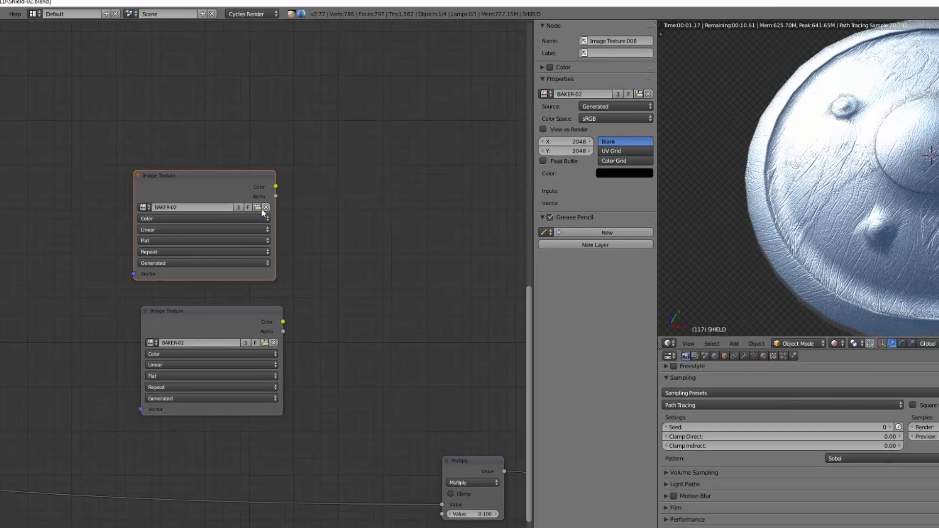
Load NORMALS-BUMP.png into the duplicated Image Texture node
{"action": "left_click", "coordinate": [257, 208]}
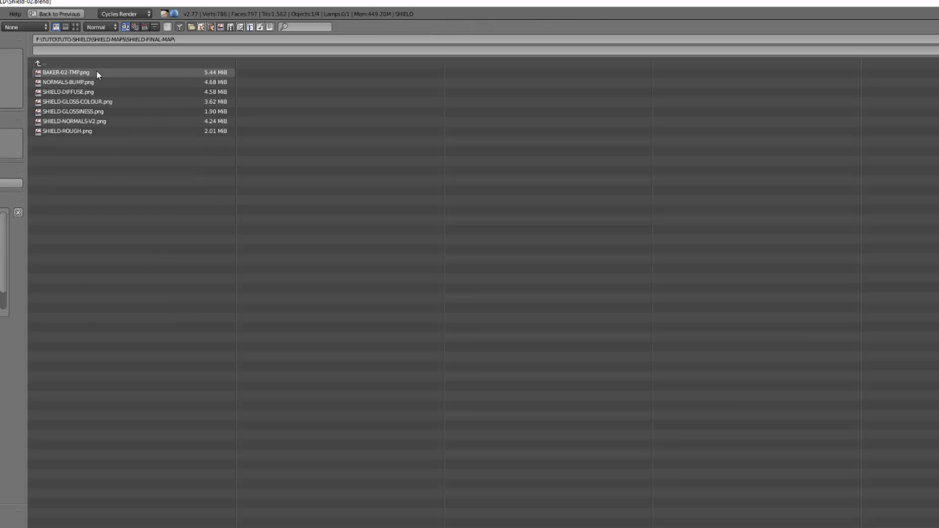
{"action": "left_click", "coordinate": [69, 82]}
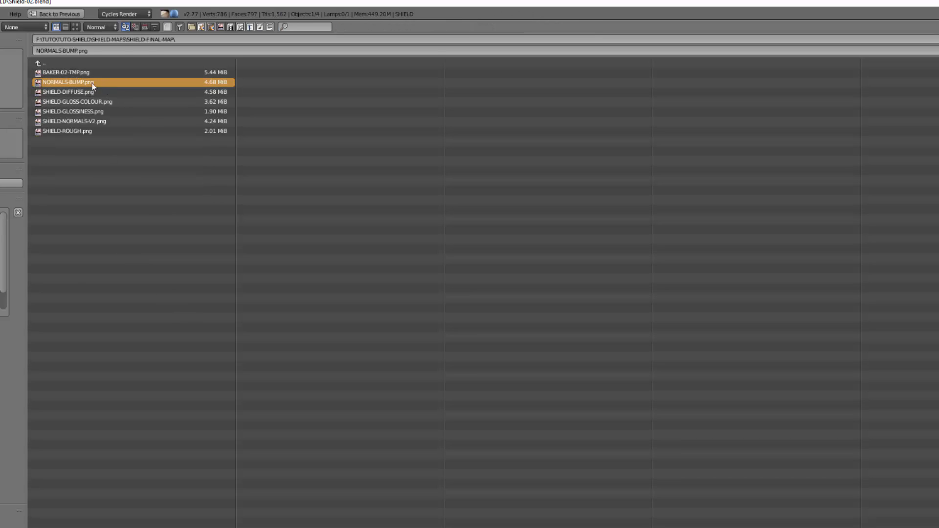
{"action": "double_click", "coordinate": [90, 82]}
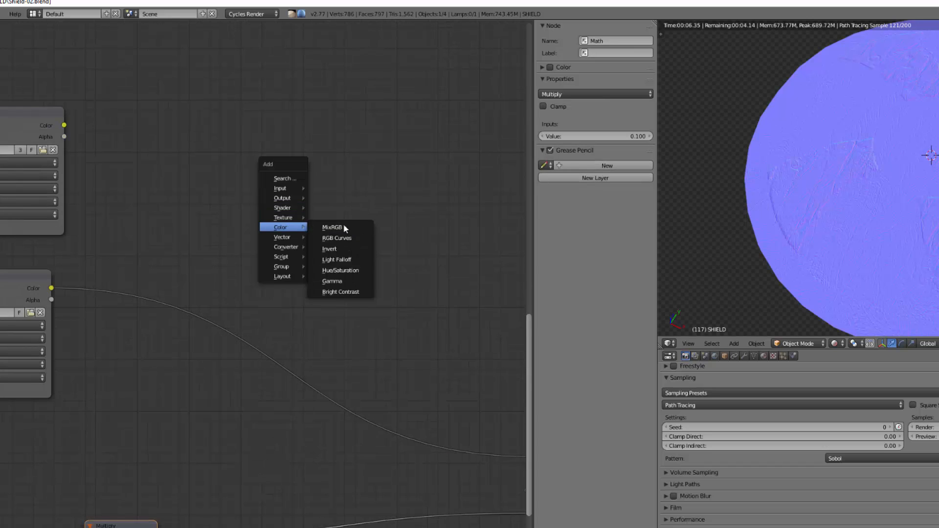
Add a MixRGB node that blends the two normal map textures in Overlay mode
{"action": "left_click", "coordinate": [331, 227]}
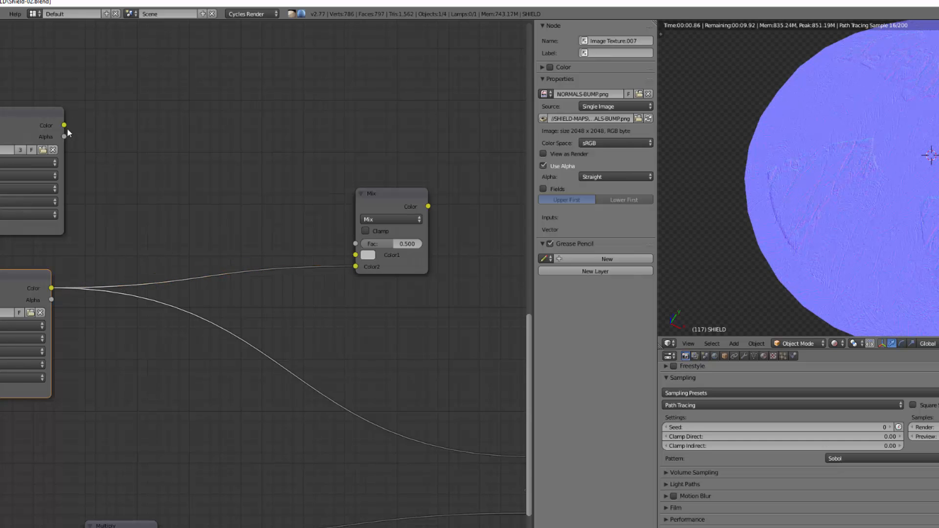
{"action": "left_click", "coordinate": [387, 218]}
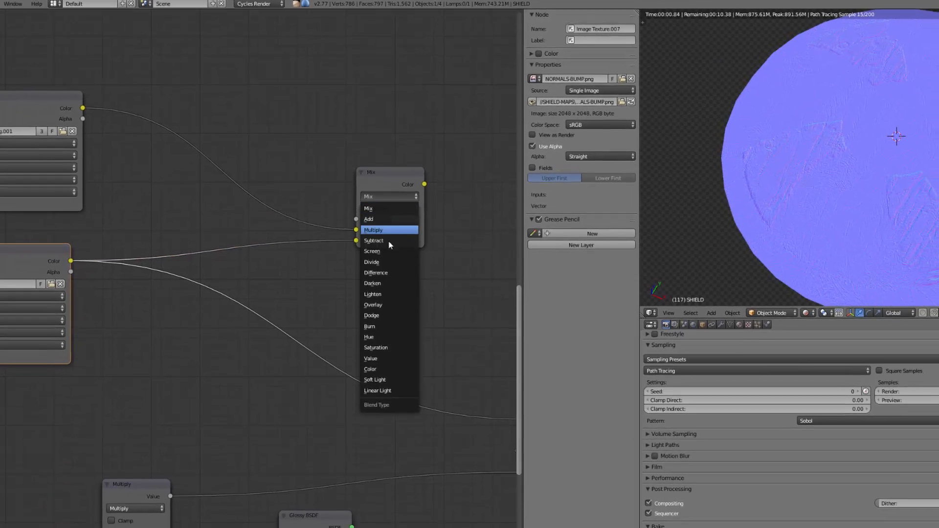
{"action": "left_click", "coordinate": [373, 304]}
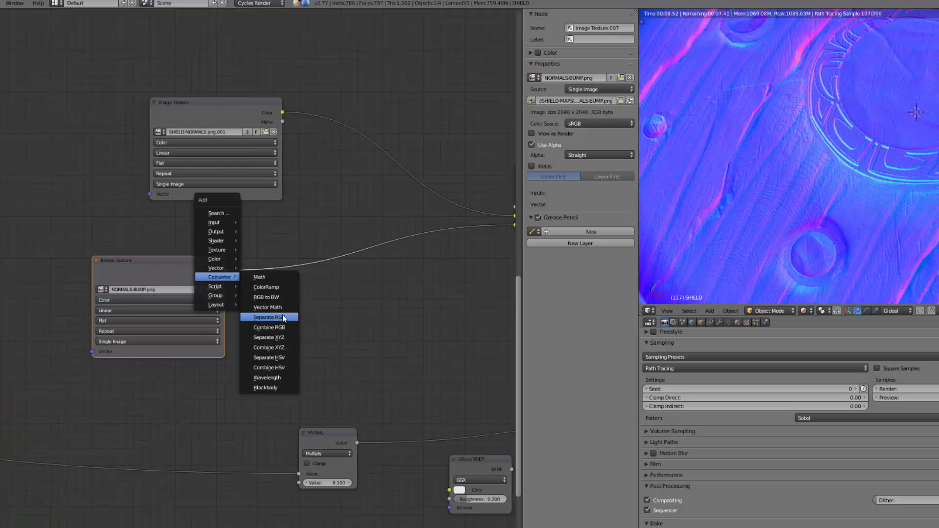
Add Separate RGB, Combine RGB and a Multiply Math node on the red channel
{"action": "left_click", "coordinate": [267, 317]}
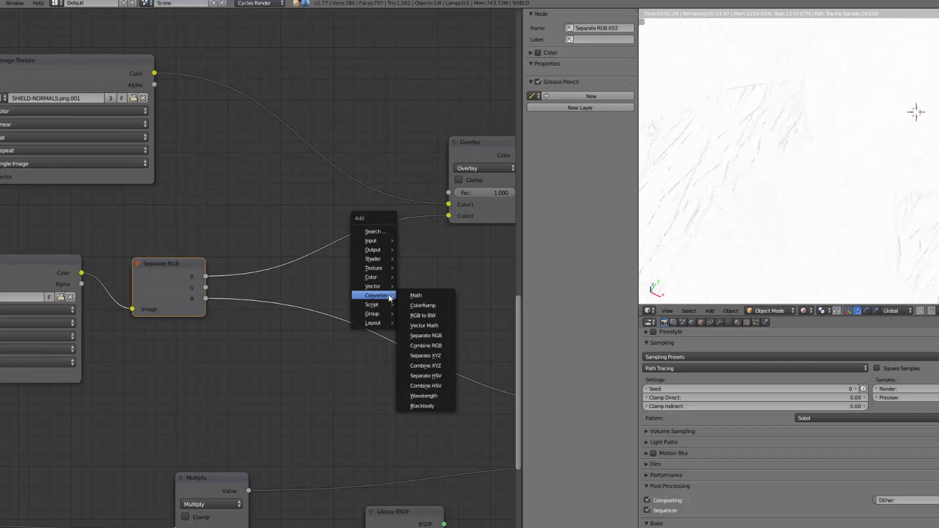
{"action": "mouse_move", "coordinate": [371, 277]}
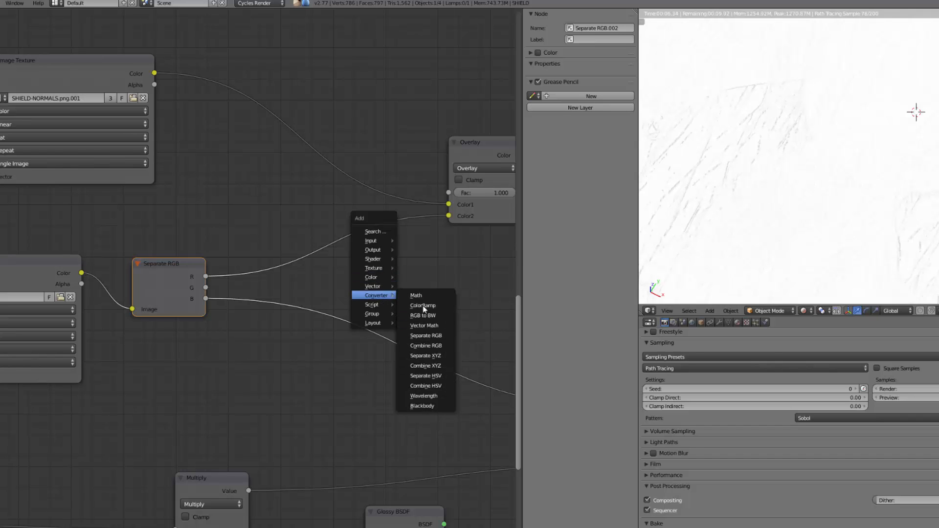
{"action": "left_click", "coordinate": [426, 346]}
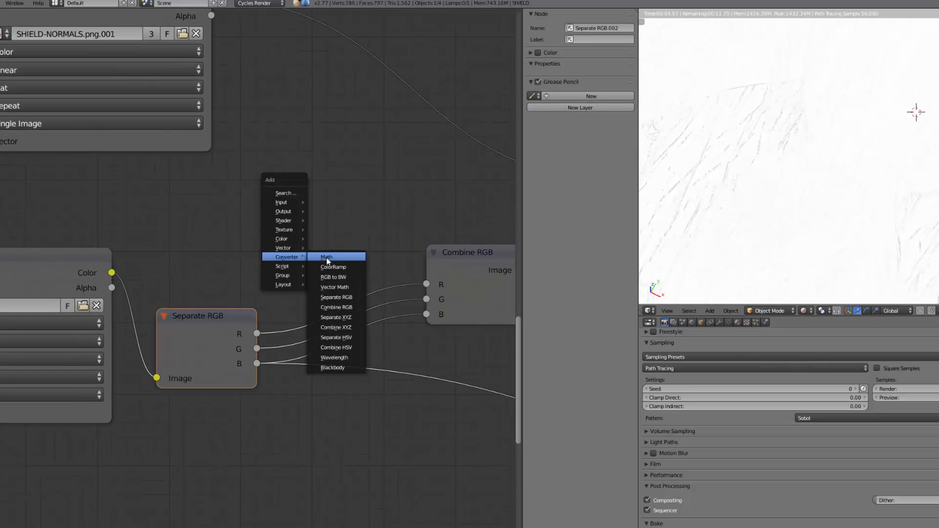
{"action": "left_click", "coordinate": [326, 257]}
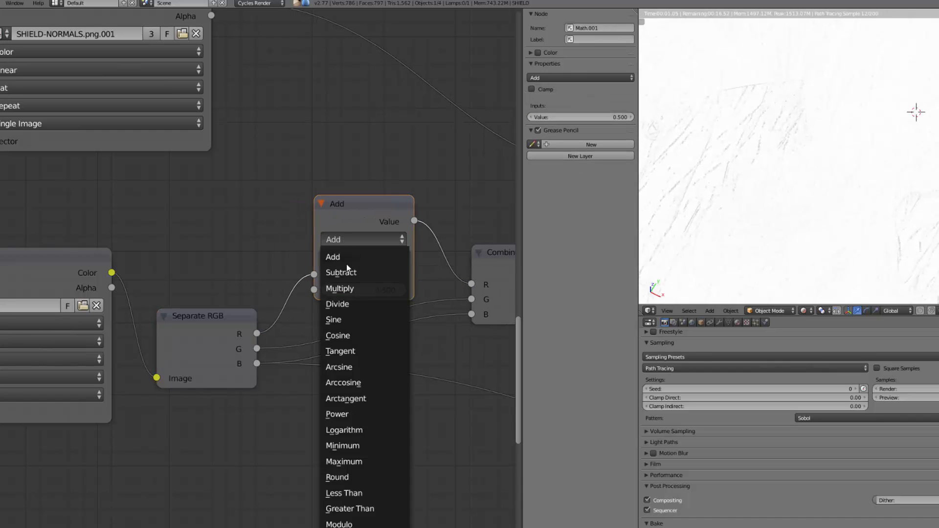
{"action": "left_click", "coordinate": [339, 288]}
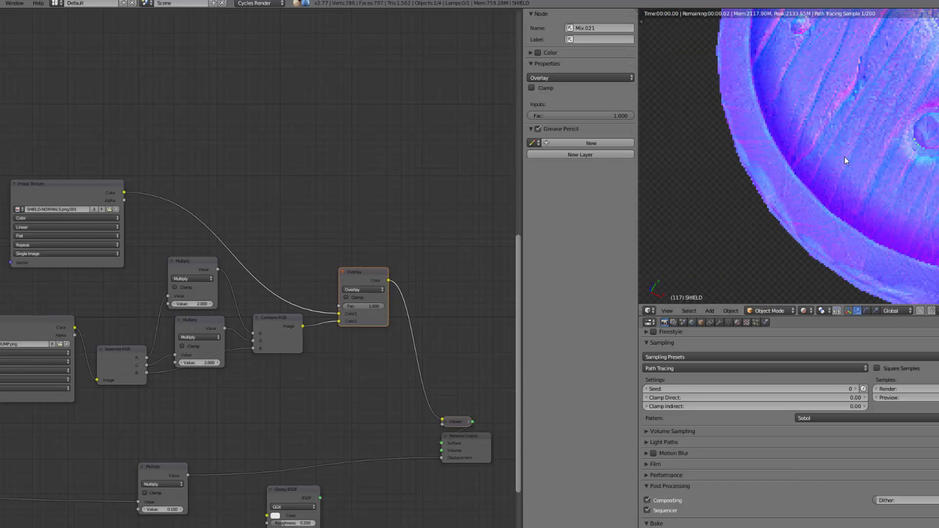
Scroll to preview the strengthened normal map with R and G multiplied by 2.0
{"action": "scroll", "scroll_direction": "down", "scroll_amount": 3}
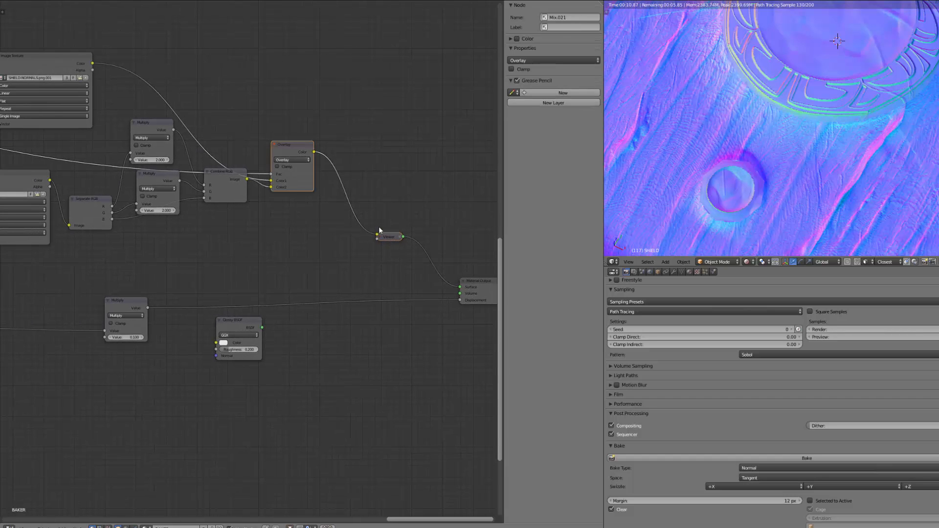
{"action": "mouse_move", "coordinate": [143, 110]}
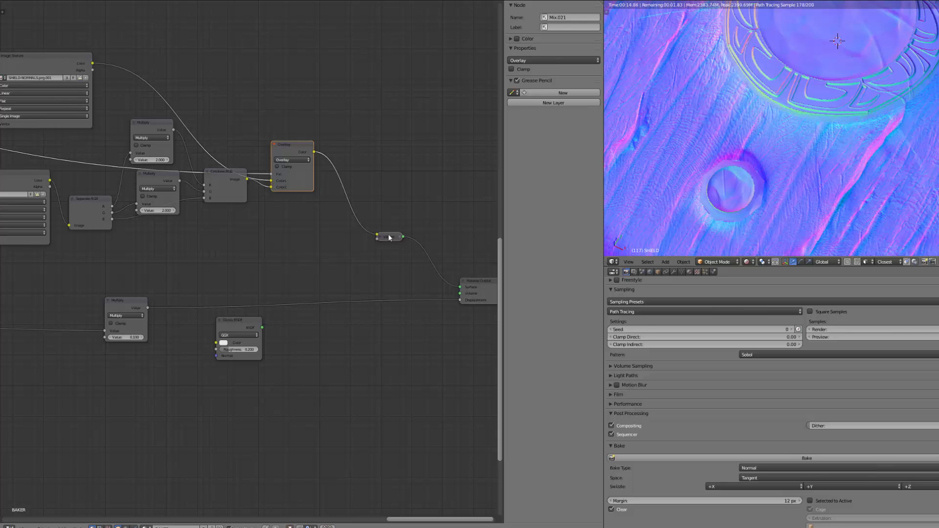
Bake the Emission Viewer output as Emit into the NORMALS-BUMP.png image
{"action": "left_click", "coordinate": [388, 236]}
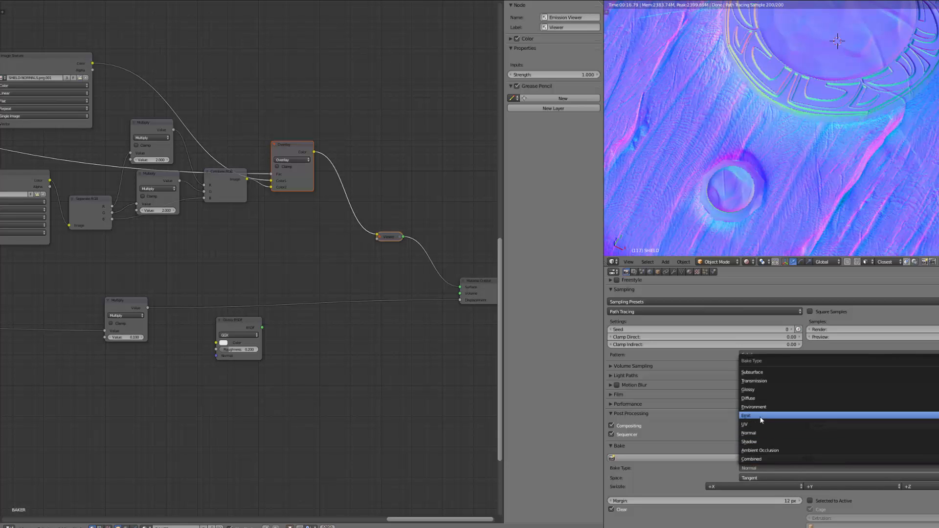
{"action": "left_click", "coordinate": [747, 416]}
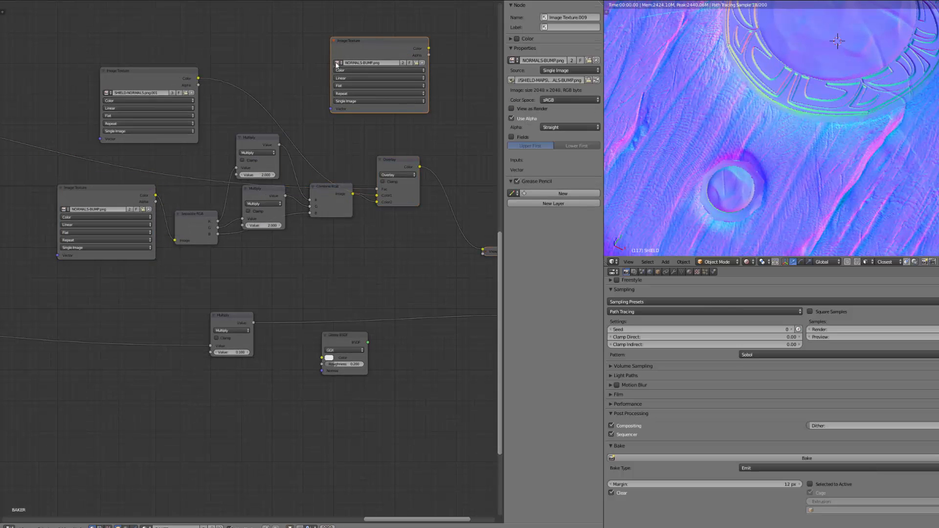
{"action": "left_click", "coordinate": [340, 62]}
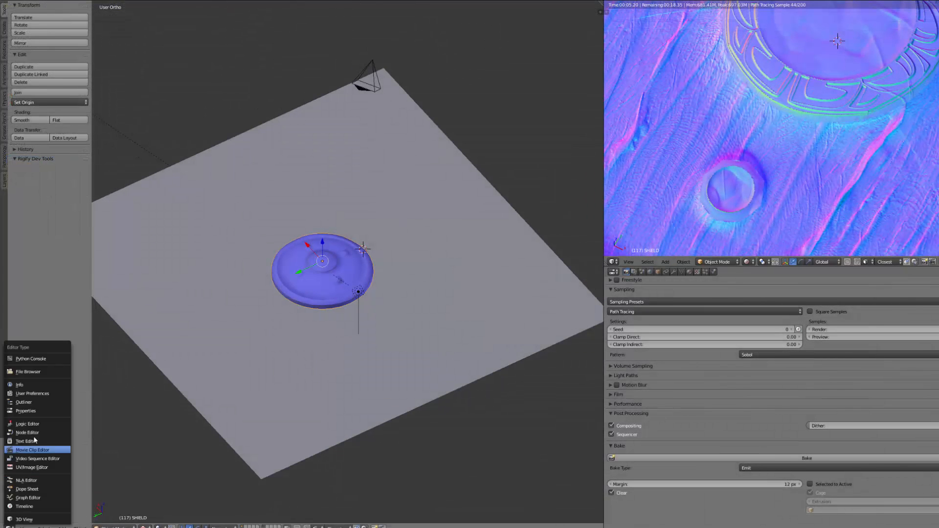
Switch the left area to the Node Editor for the new shield material
{"action": "left_click", "coordinate": [26, 432]}
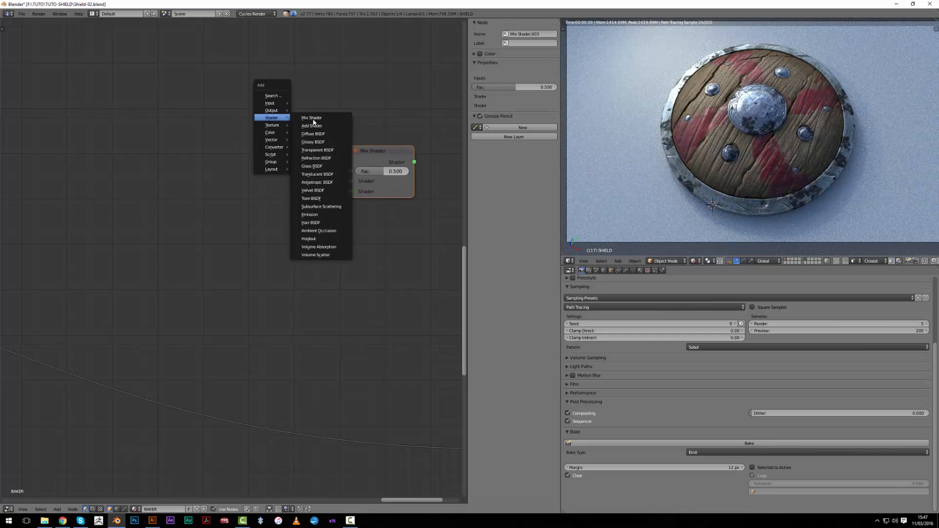
Add Diffuse BSDF, SHIELD-NORMALS-V2 image and Normal Map node, feeding the shaders' normals
{"action": "left_click", "coordinate": [314, 133]}
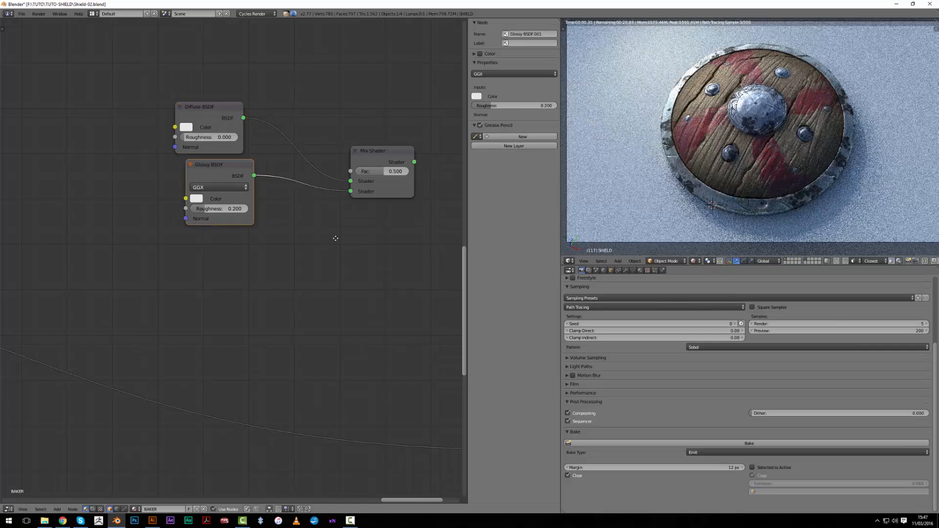
{"action": "left_click", "coordinate": [56, 509]}
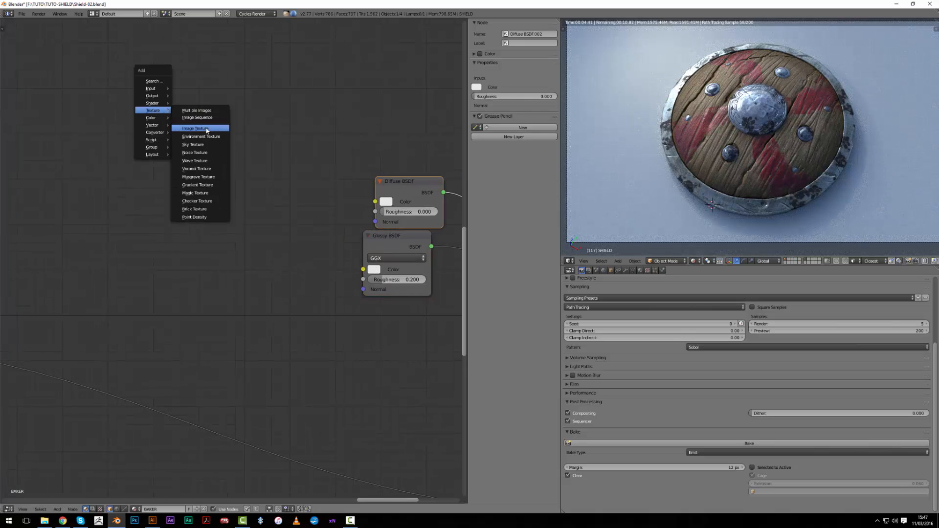
{"action": "left_click", "coordinate": [193, 128]}
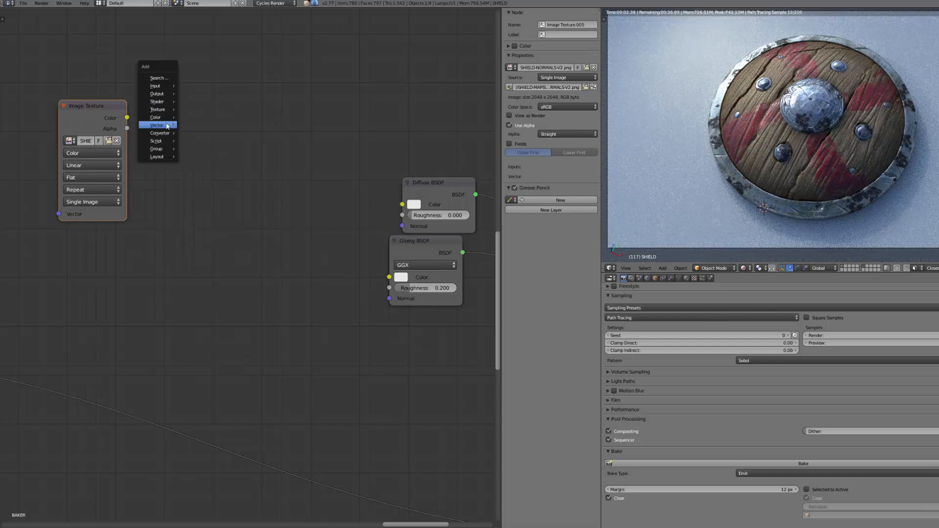
{"action": "left_click", "coordinate": [157, 125]}
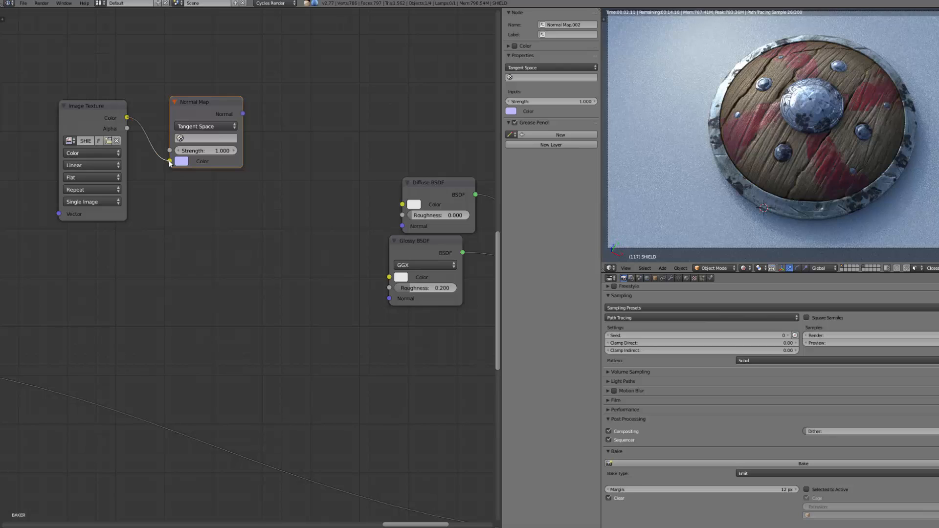
{"action": "left_click", "coordinate": [92, 153]}
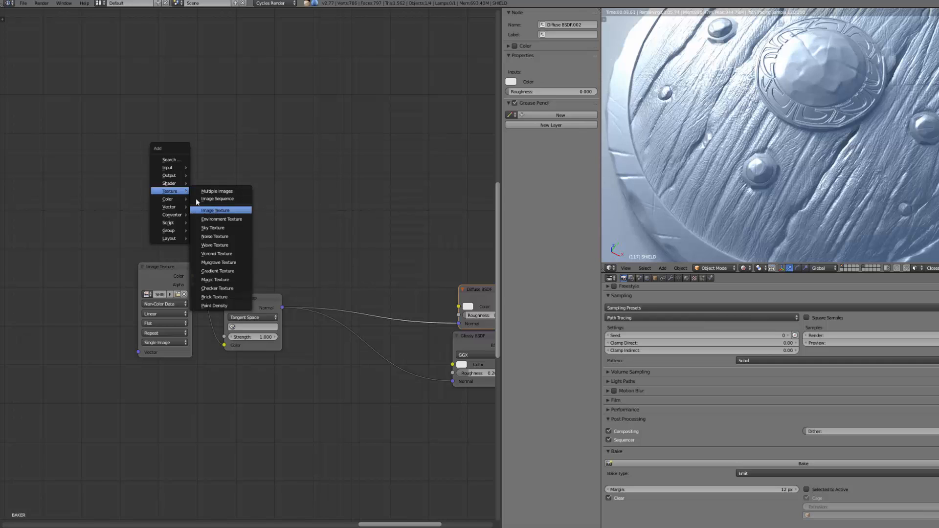
Add an Image Texture node and load a baked map from SHIELD-FINAL-MAP
{"action": "left_click", "coordinate": [216, 211]}
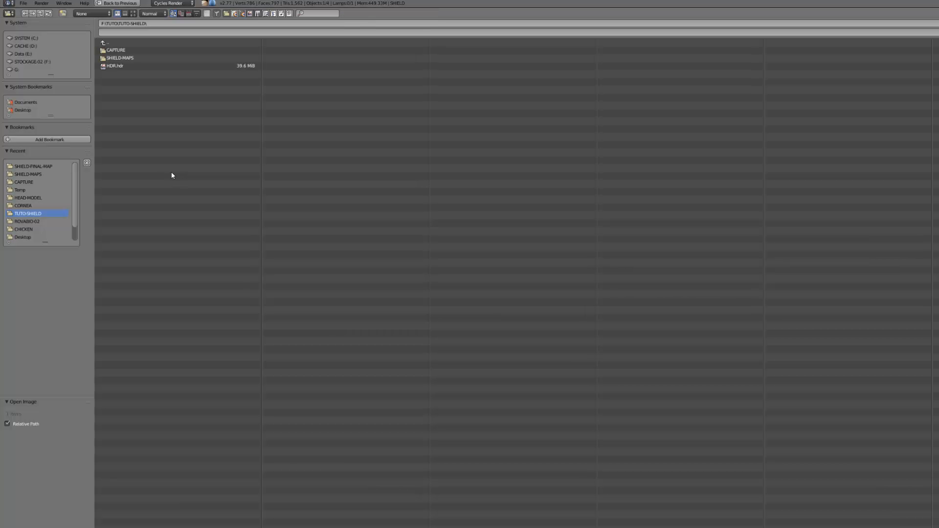
{"action": "double_click", "coordinate": [32, 166]}
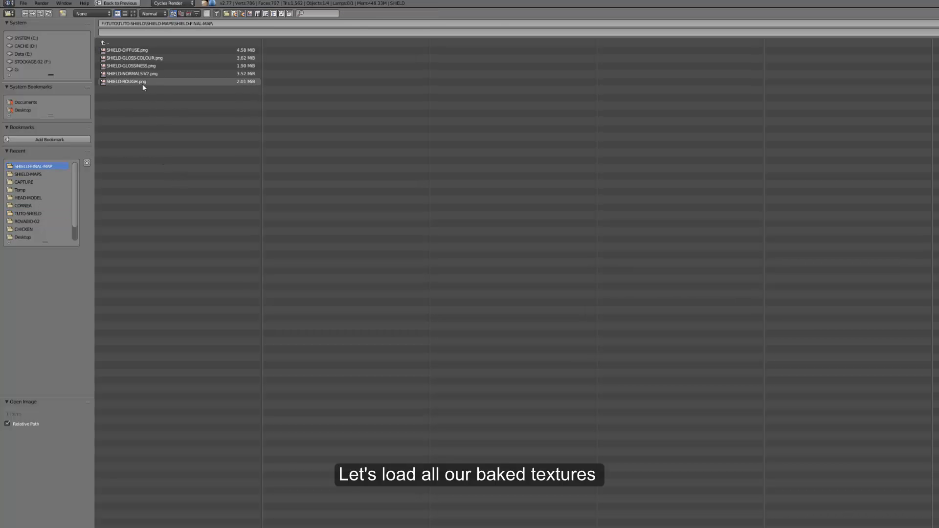
{"action": "left_click", "coordinate": [126, 50]}
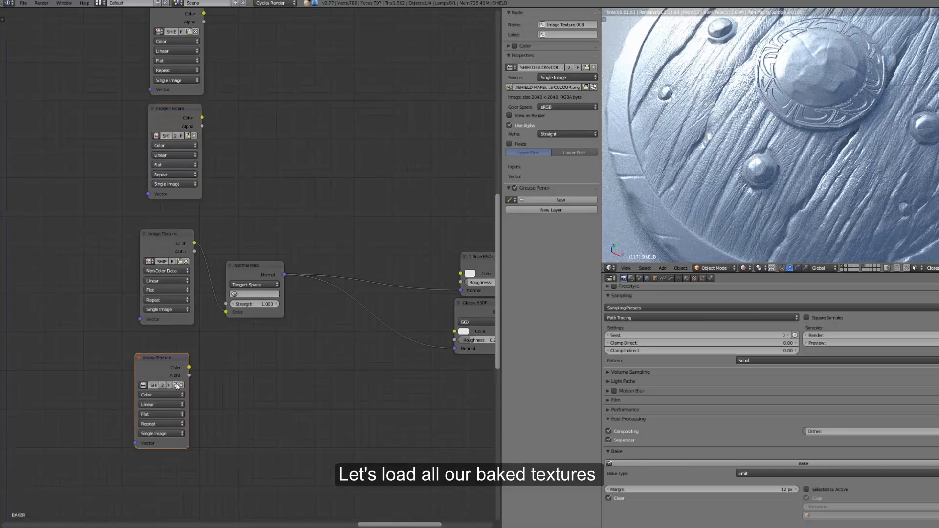
{"action": "left_click", "coordinate": [179, 384]}
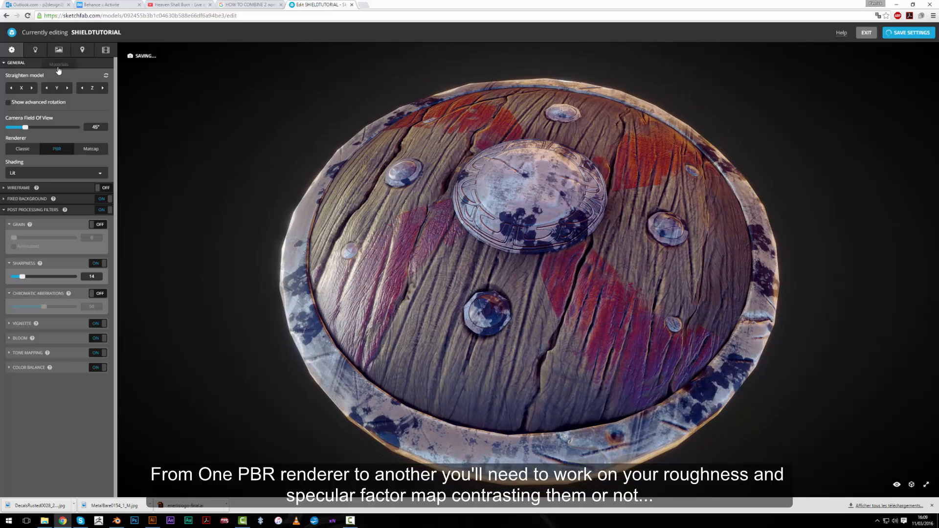
Set the Sketchfab lighting environment to In front of chapel
{"action": "left_click", "coordinate": [34, 49]}
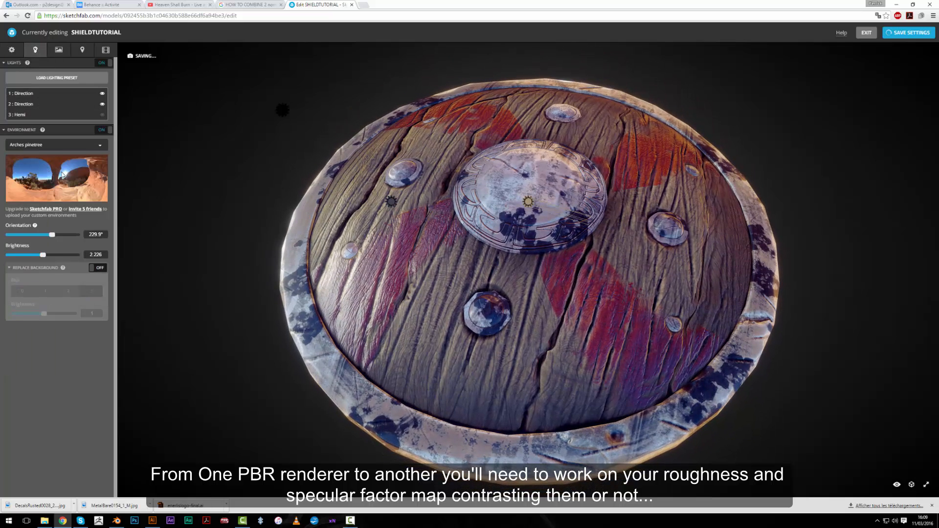
{"action": "left_click", "coordinate": [55, 144]}
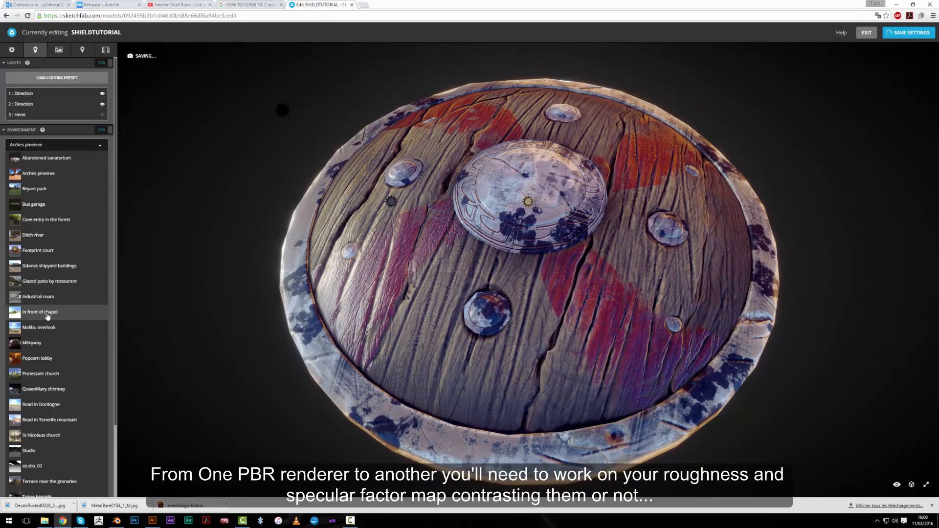
{"action": "left_click", "coordinate": [40, 312]}
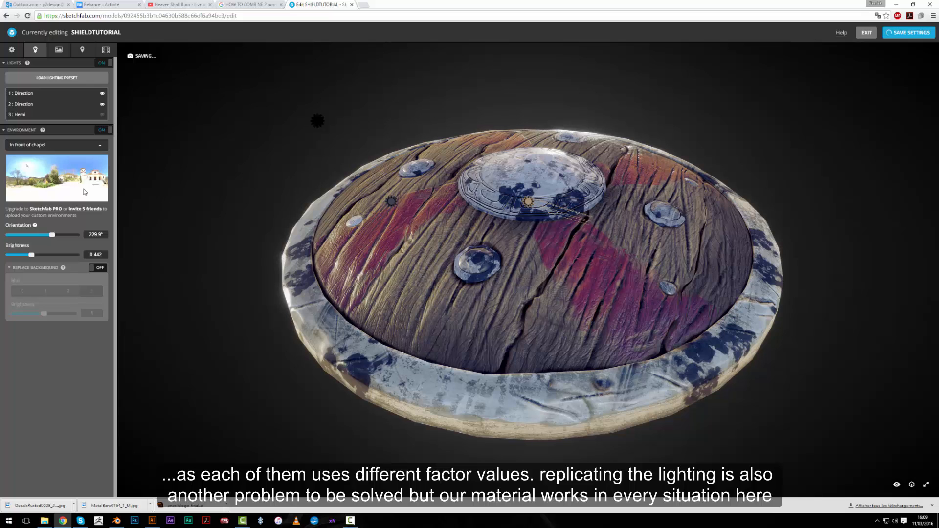
Switch the shield's Sketchfab environment to studio_02
{"action": "left_click", "coordinate": [54, 144]}
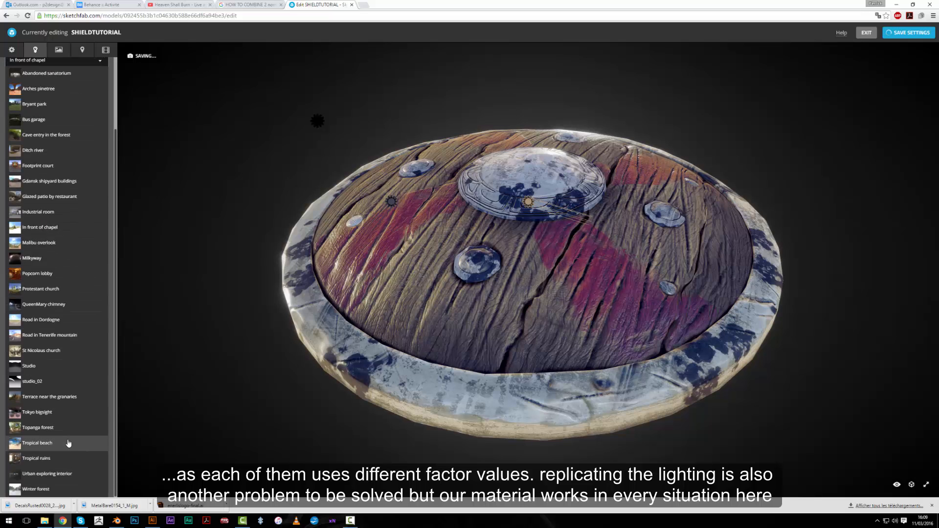
{"action": "left_click", "coordinate": [32, 381]}
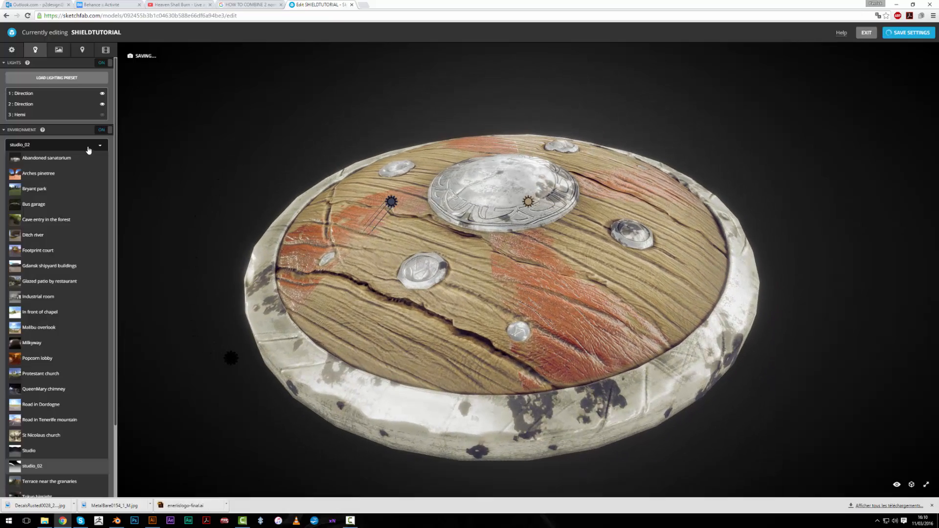
{"action": "scroll", "scroll_direction": "down", "scroll_amount": 3}
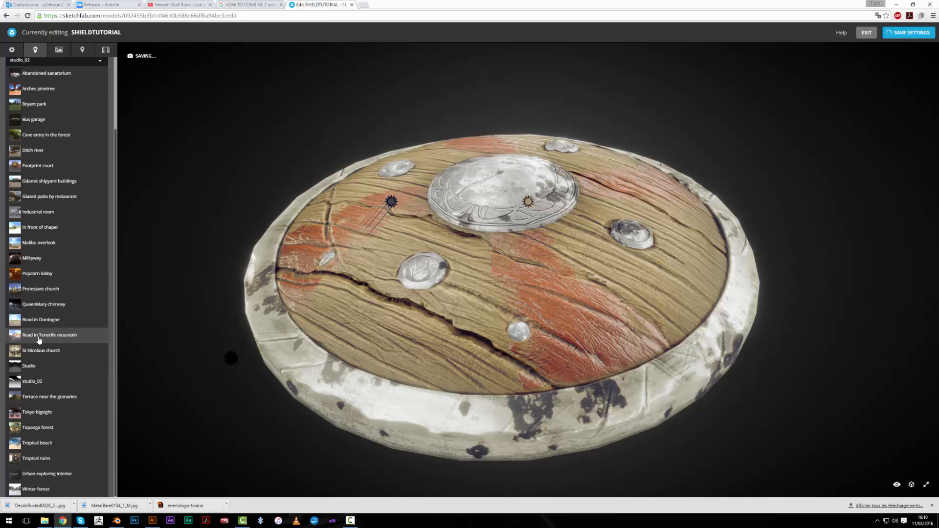